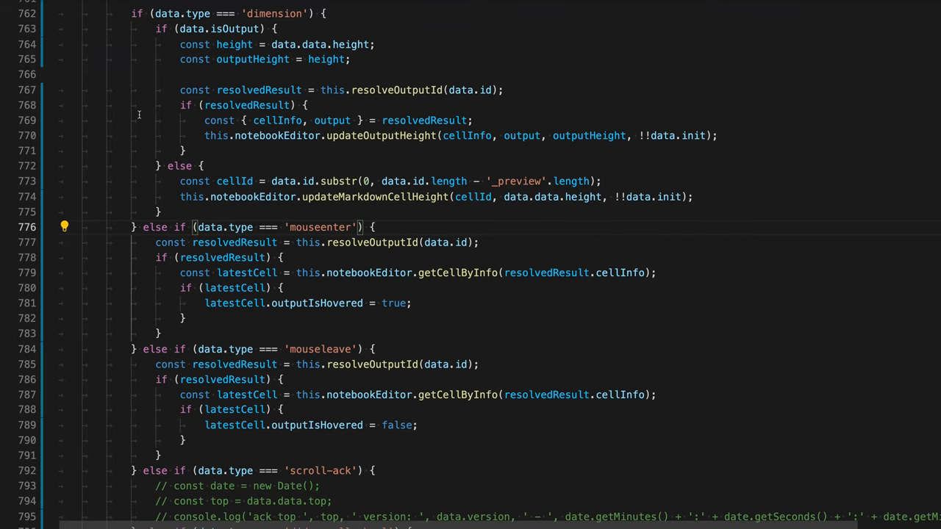
# - Insert a blank line above the if (data.type === 'dimension') branch
pyautogui.scroll(-3)
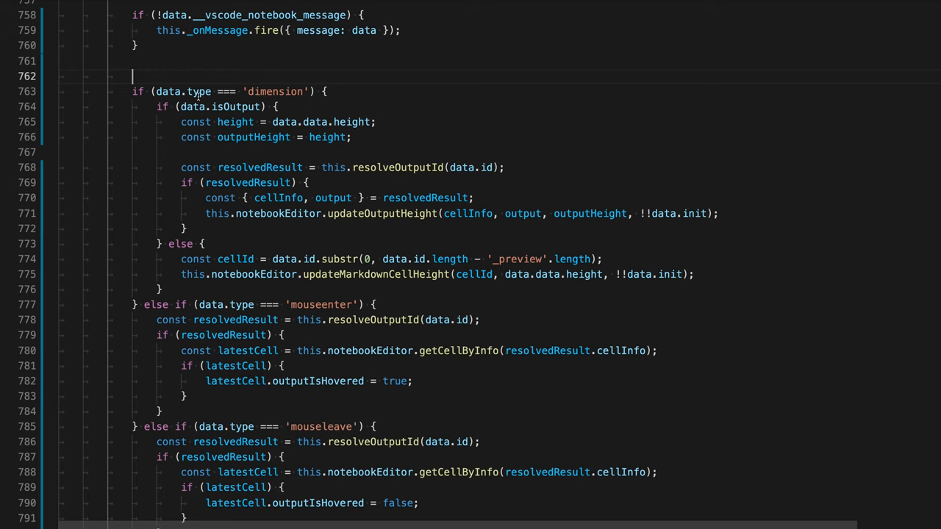
# - Write the switch (data.type) { header on the blank line without its auto-closed brace
pyautogui.write('s')
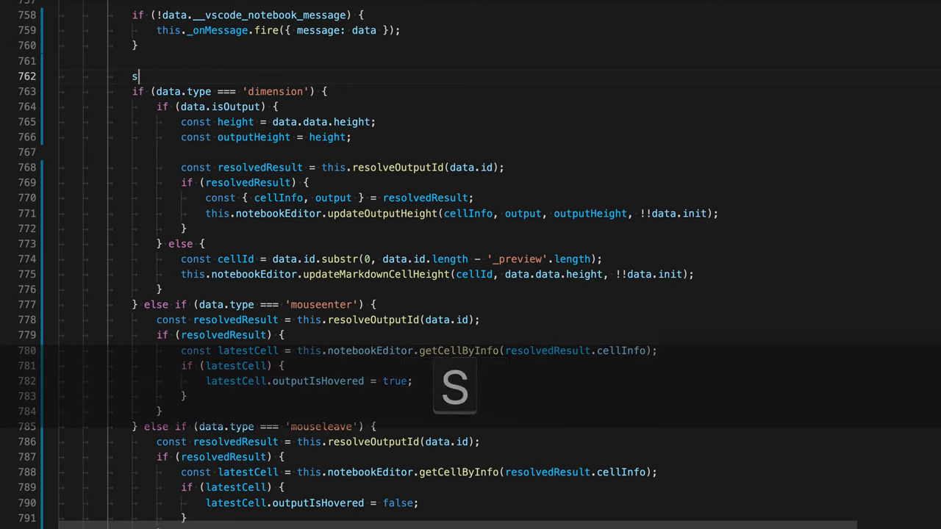
pyautogui.write('witch (data.ty')
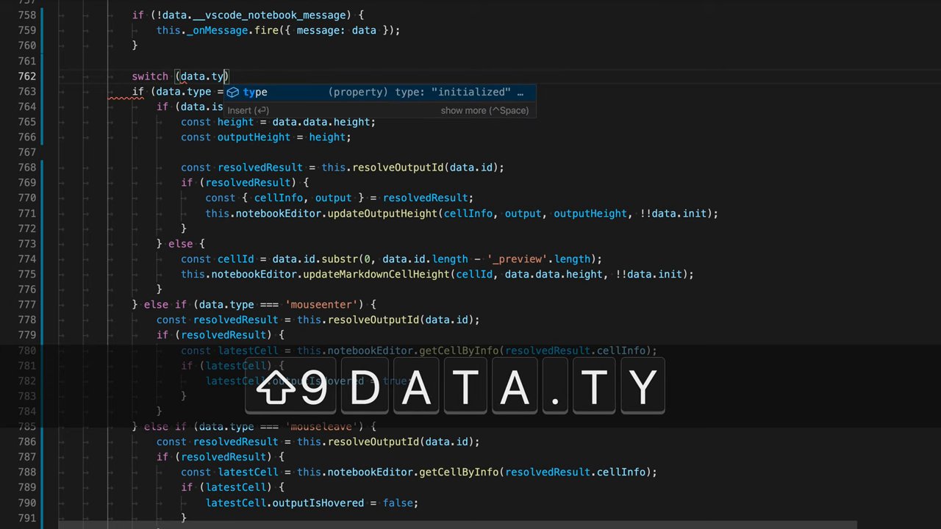
pyautogui.press('Backspace')
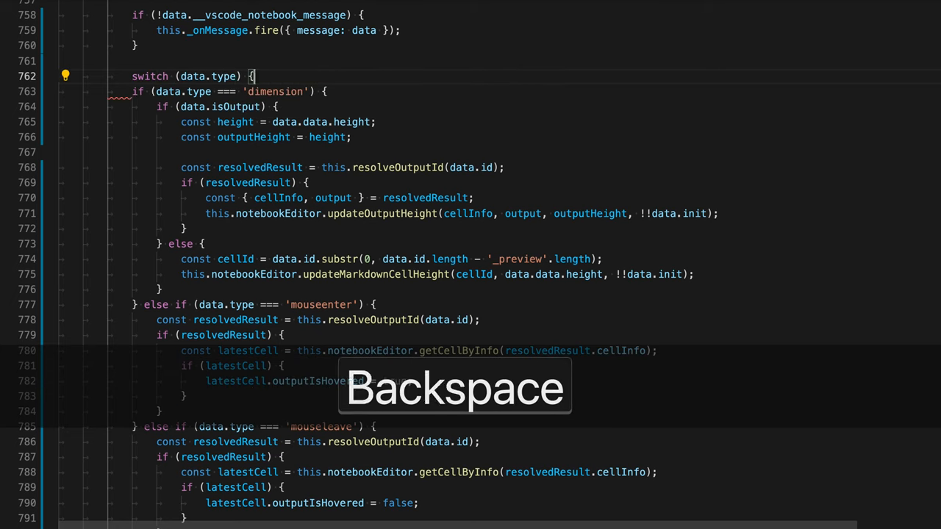
pyautogui.press('Backspace')
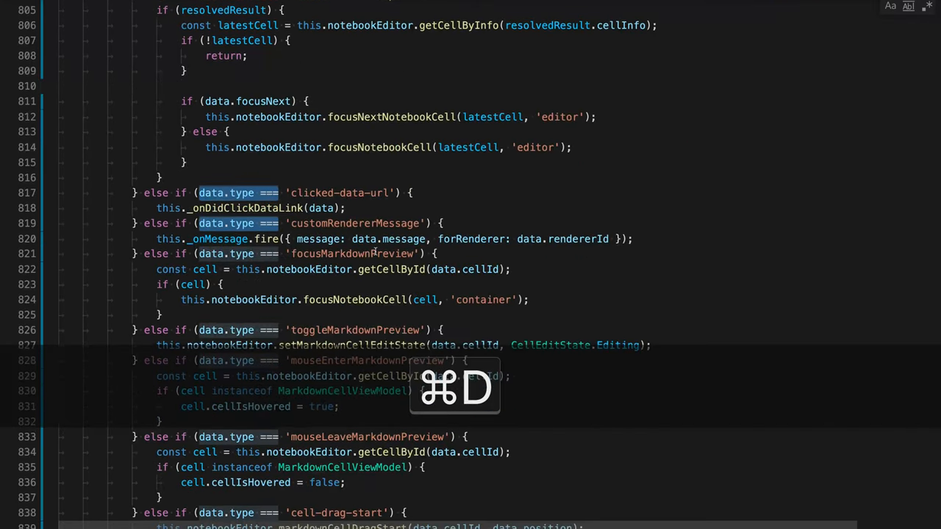
# - Multi-select each 'data.type ===' occurrence down to the 'cell-drag-end' branch
pyautogui.scroll(-3)
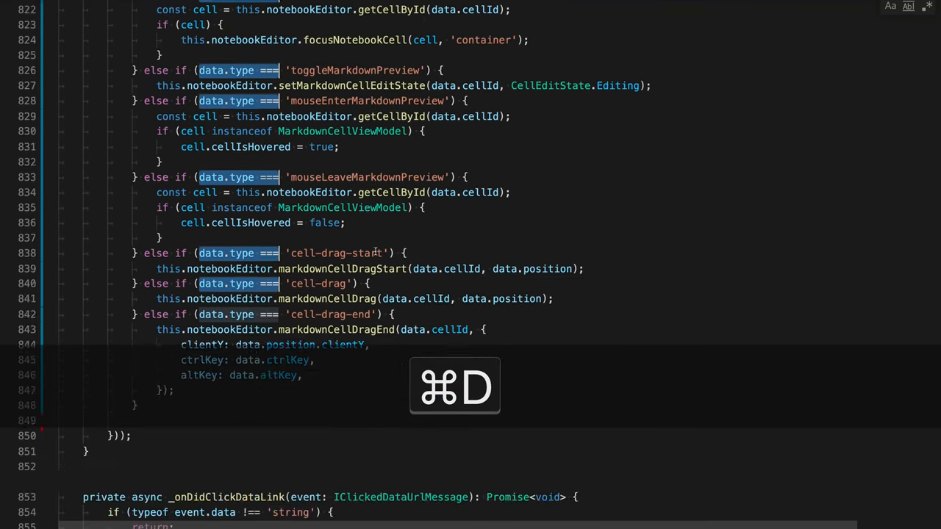
pyautogui.scroll(-3)
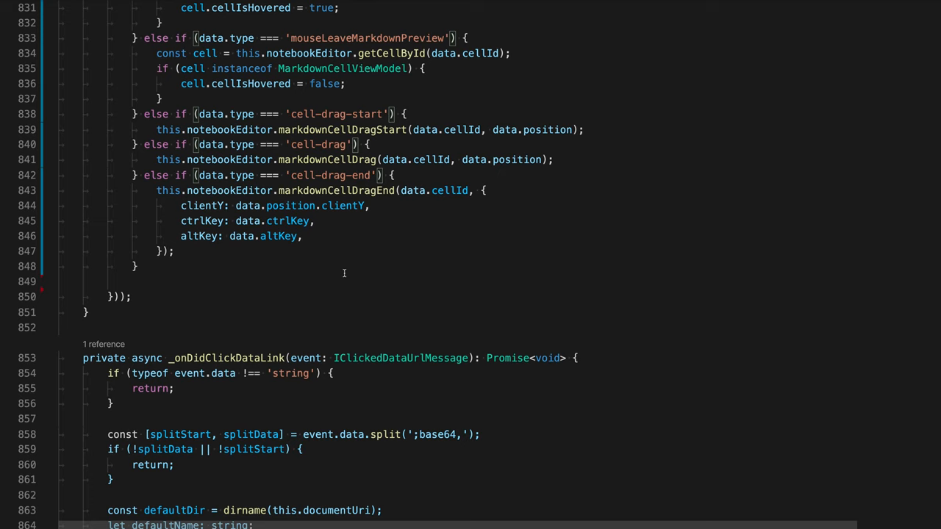
# - Rewrite every '} else if (data.type ===' as a case '…': label with its own block
pyautogui.press('cmd+backspace')
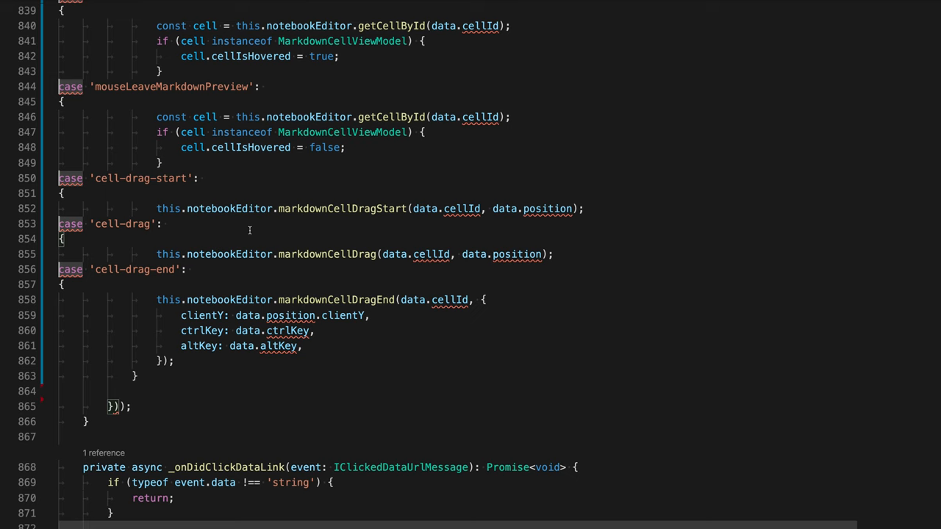
# - Add break; at the end of every case block via the multi-cursor
pyautogui.scroll(-3)
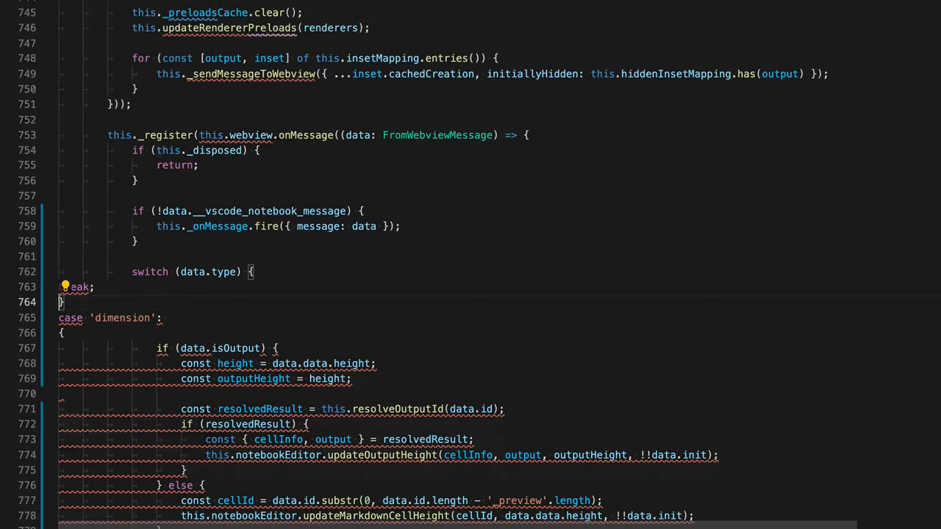
# - Delete the stray break; and brace before case 'dimension' and format the switch
pyautogui.scroll(-3)
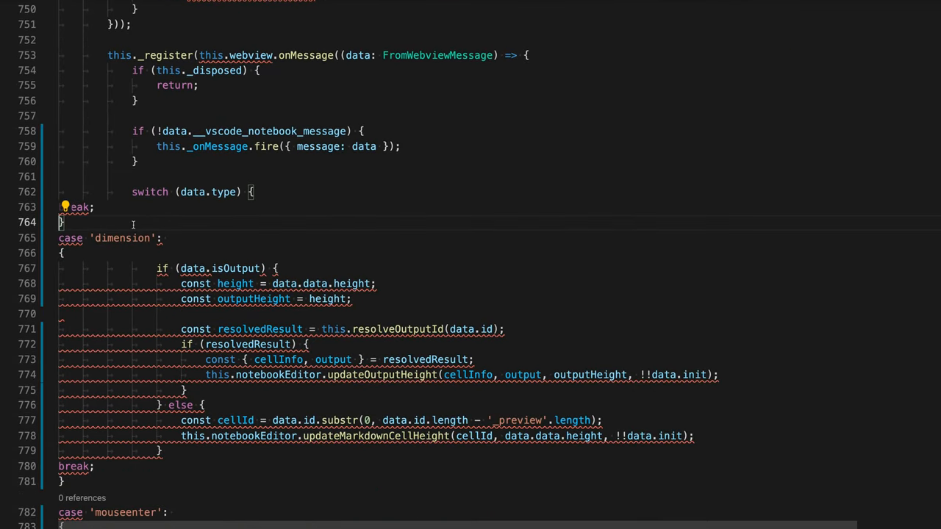
pyautogui.doubleClick(76, 208)
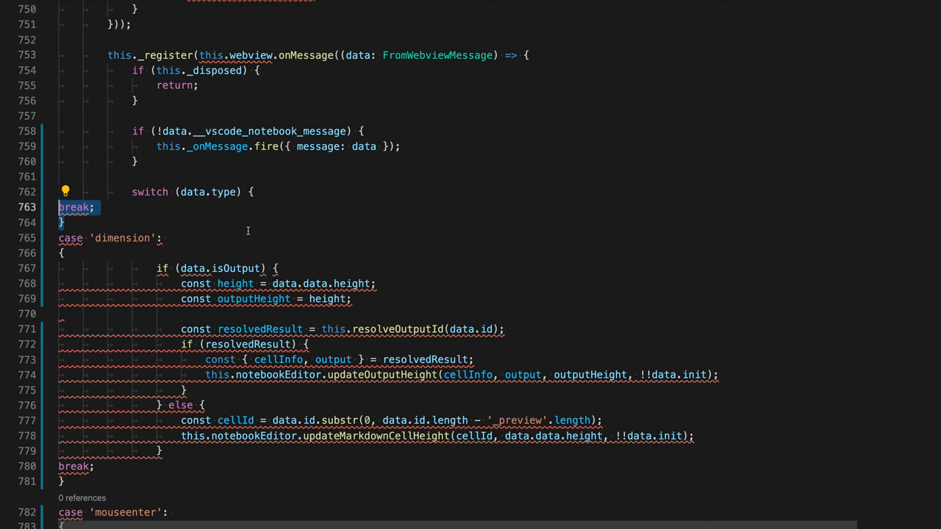
pyautogui.press('Backspace')
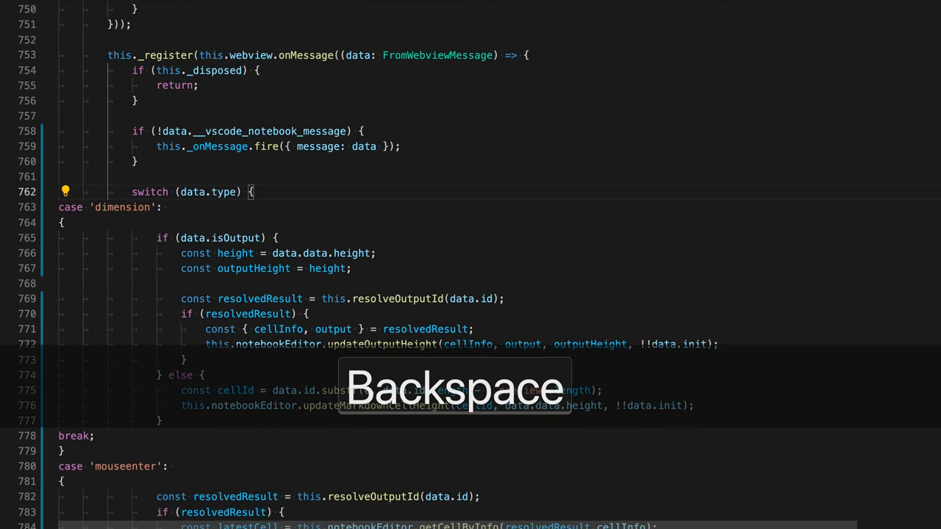
pyautogui.scroll(-3)
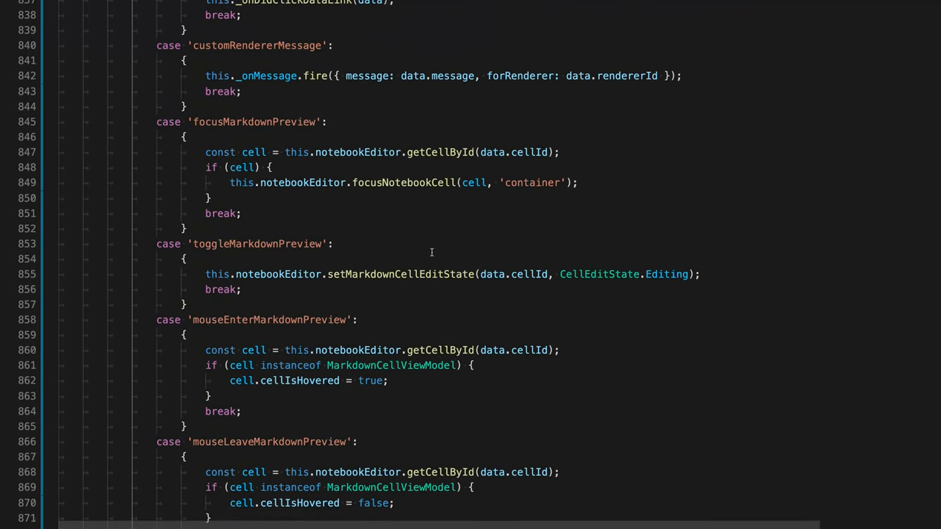
pyautogui.scroll(-3)
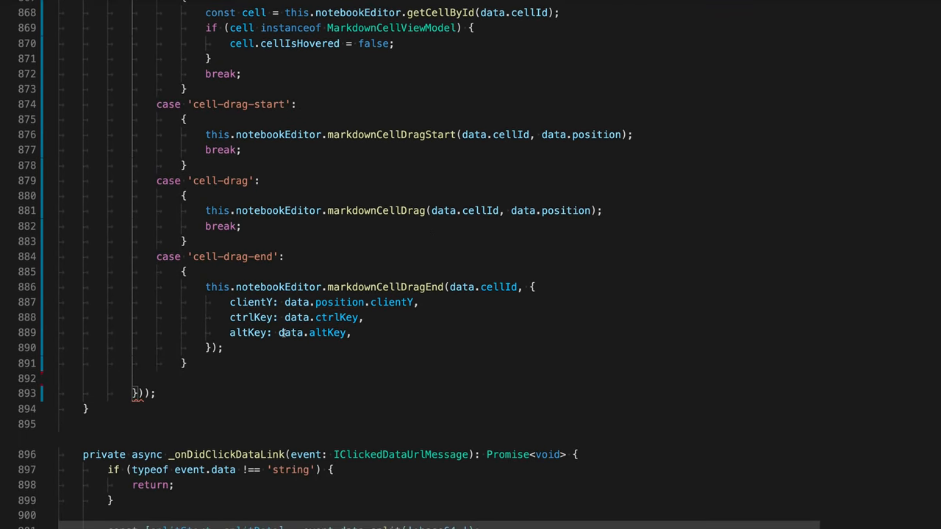